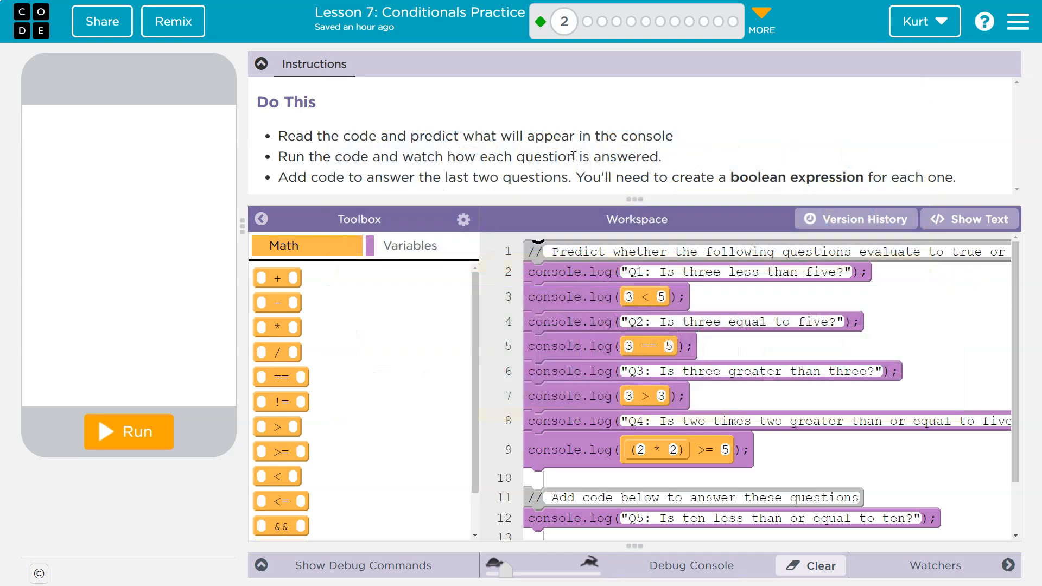
mouse_move(581, 152)
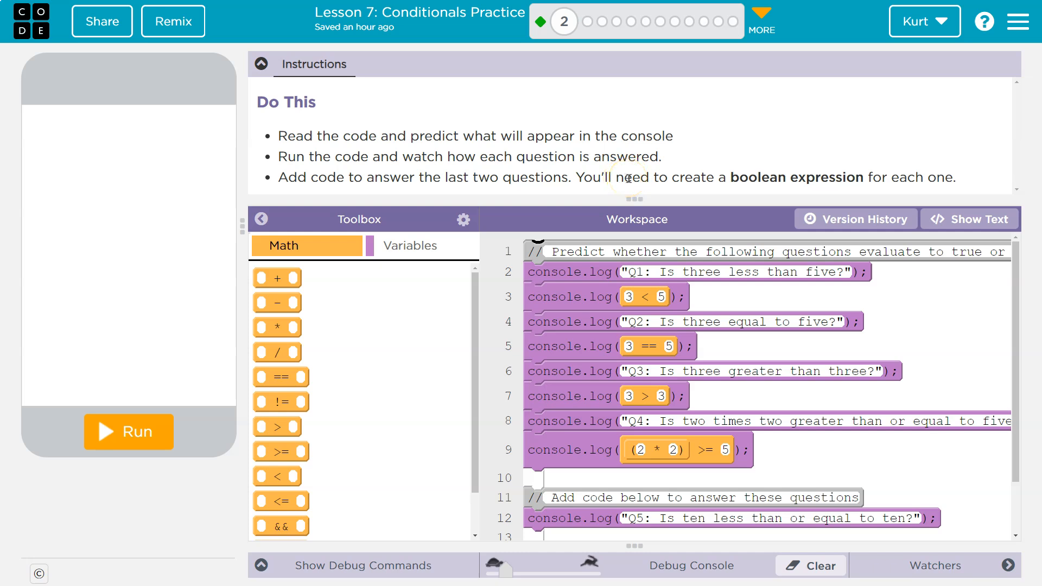
mouse_move(863, 178)
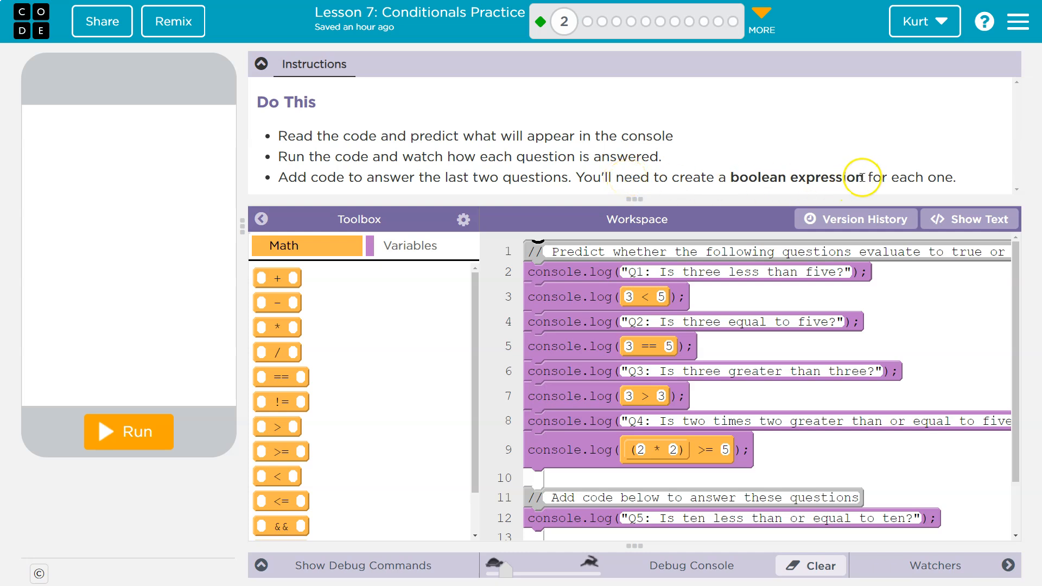
Run the practice program and scroll the console through Q4's false answer to Q5 and Q6.
left_click(128, 432)
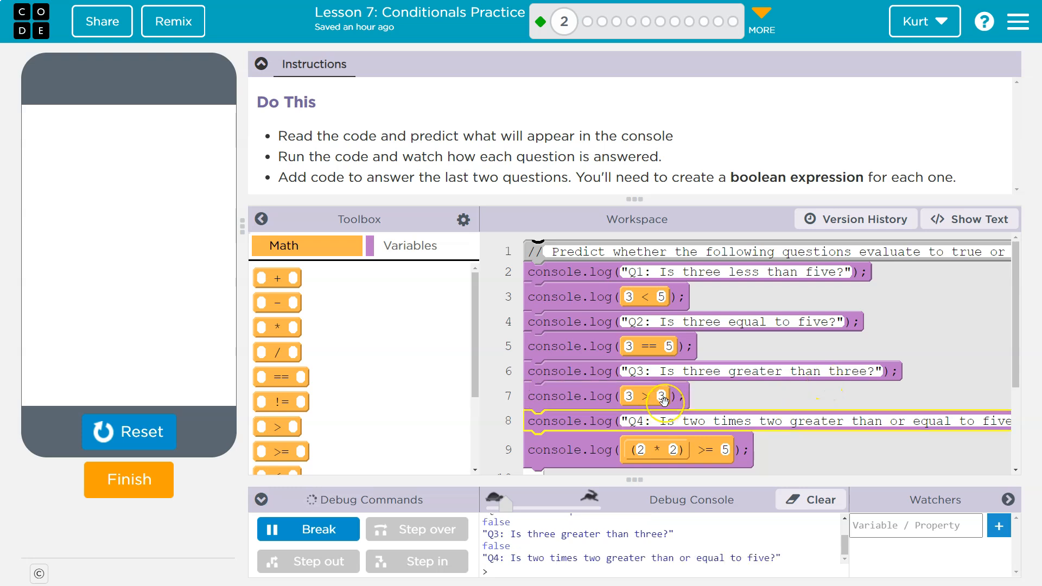
scroll("down", 3)
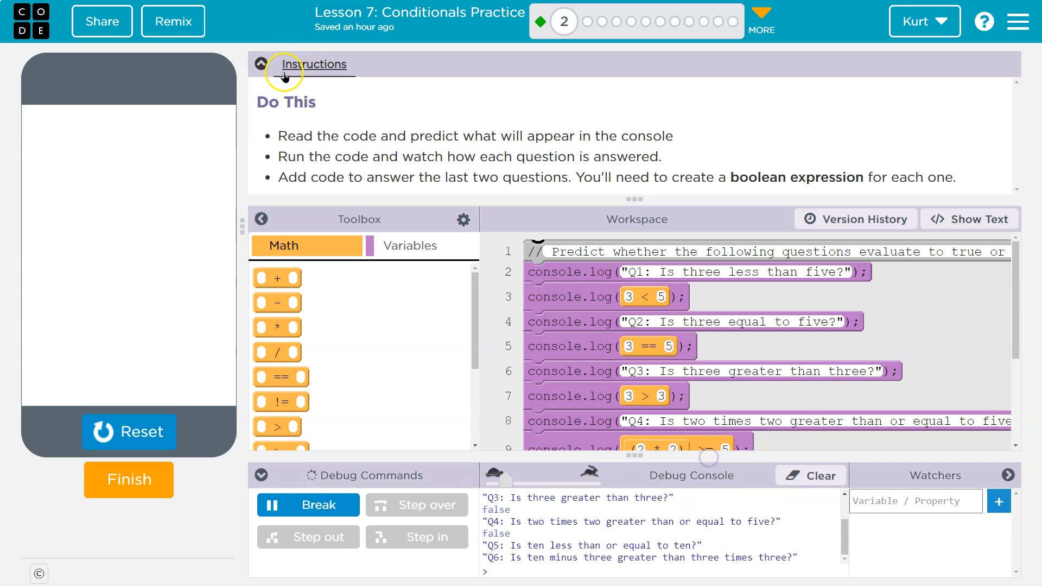
Collapse the lesson instructions and browse the Variables and Math toolbox categories.
left_click(261, 64)
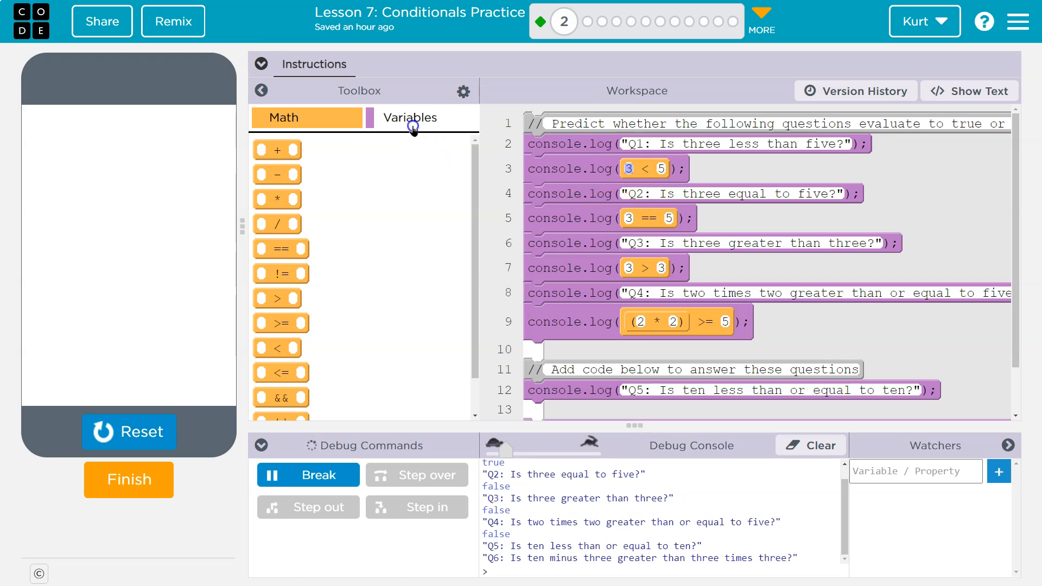
left_click(409, 118)
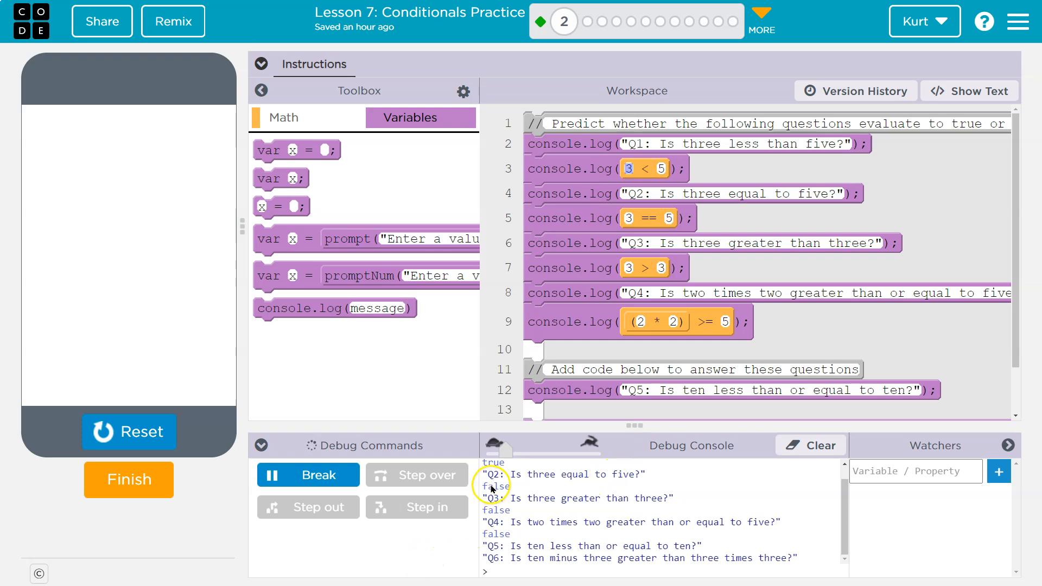
left_click(284, 118)
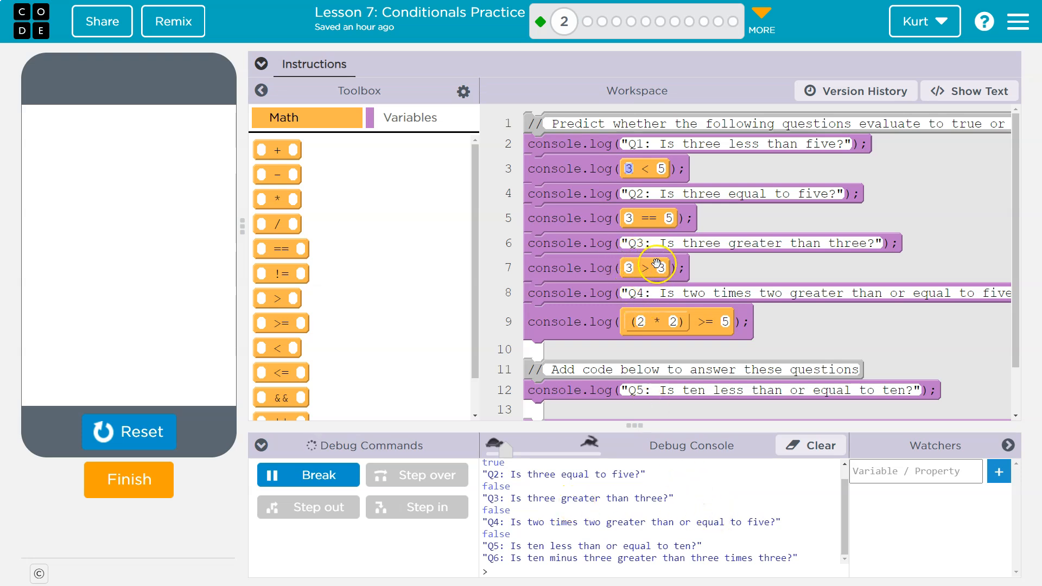
left_click(657, 268)
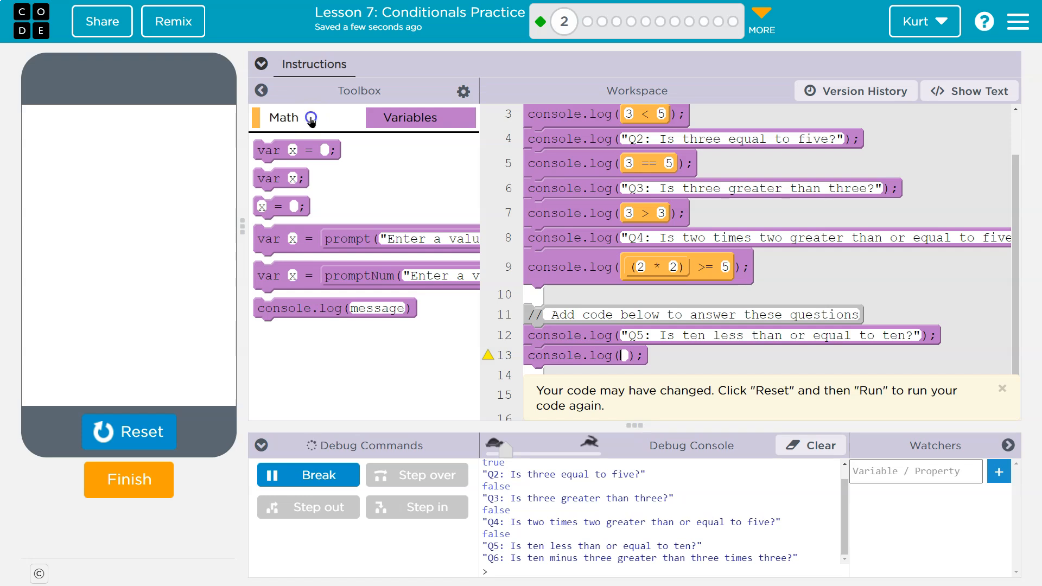
Drop an empty || (OR) block from the Math category into line 13's console.log.
left_click(284, 118)
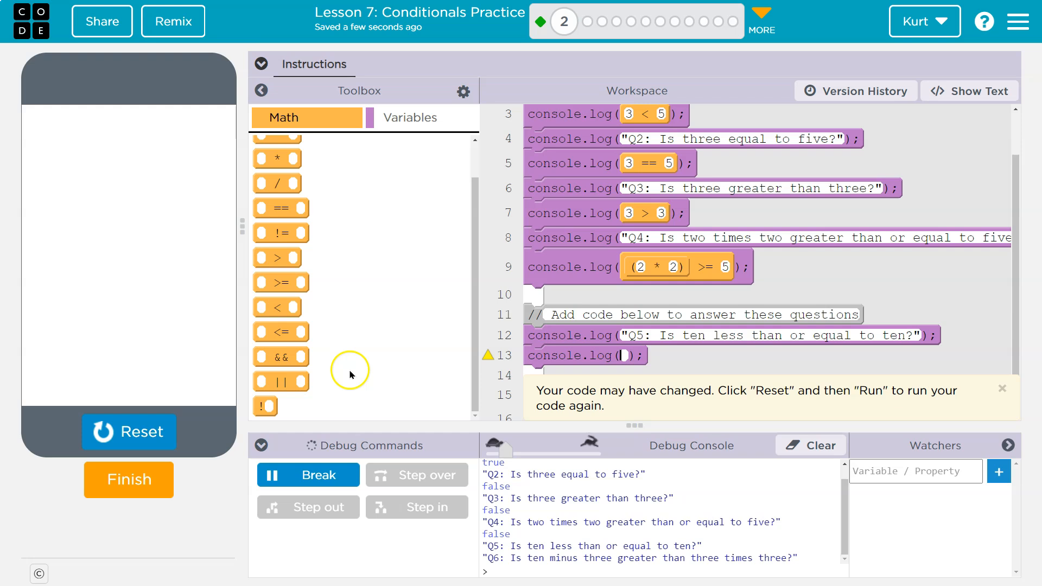
mouse_move(280, 356)
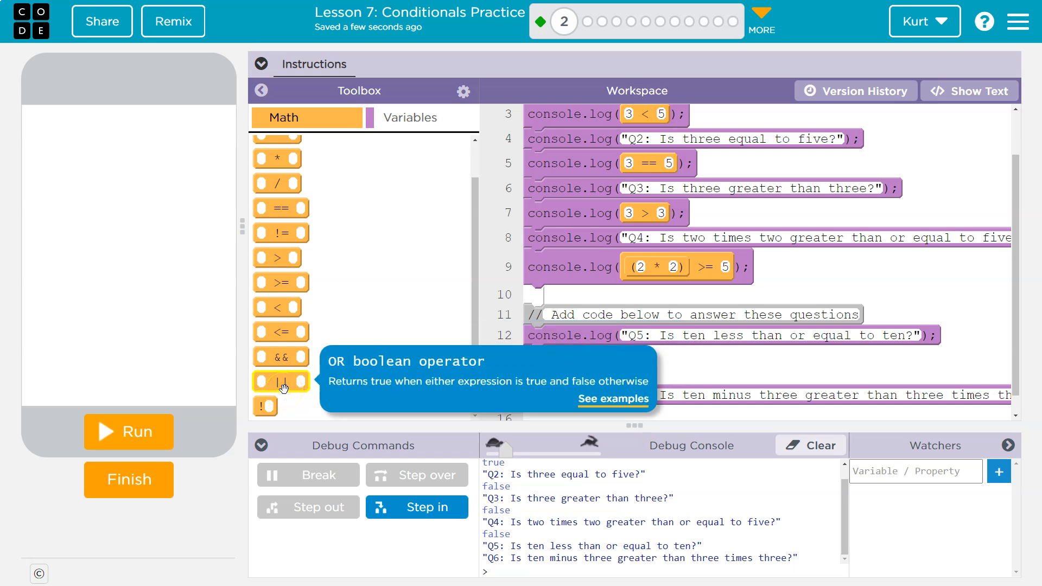
left_click_drag(280, 380, 638, 359)
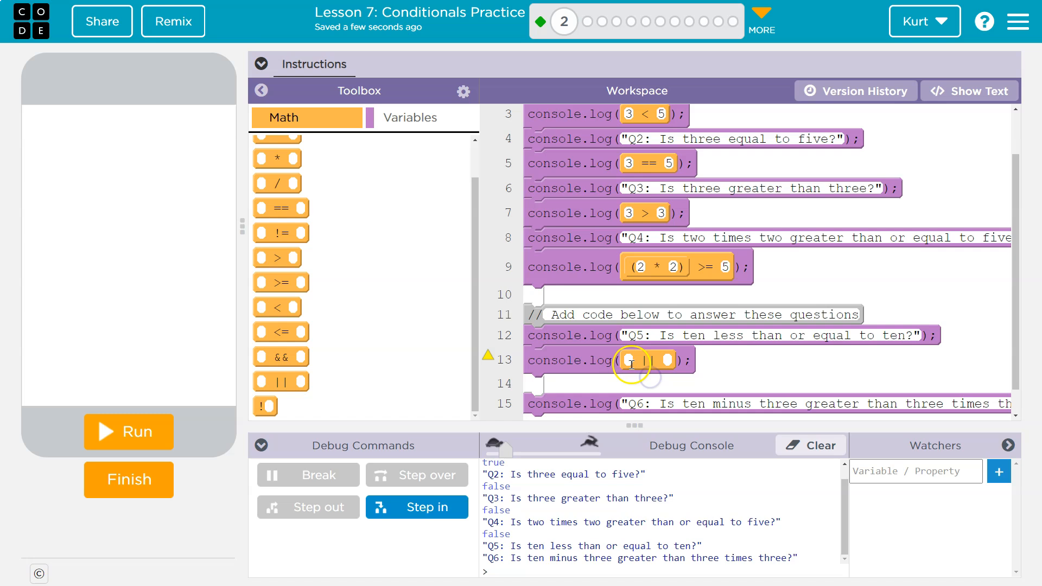
Fill the OR's operand slots to read 10 < 10 || 10 == 10.
left_click(631, 361)
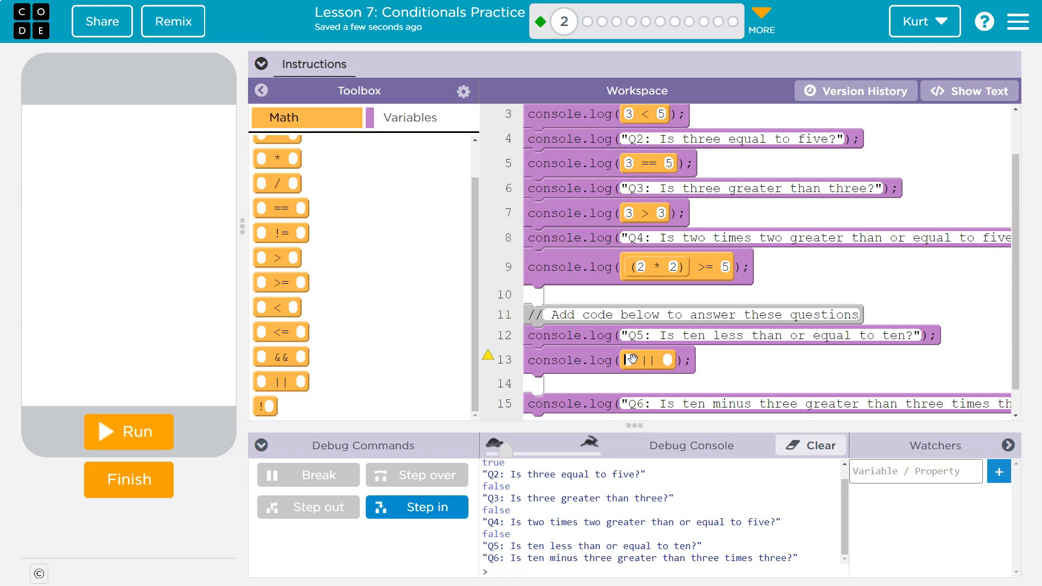
left_click(632, 361)
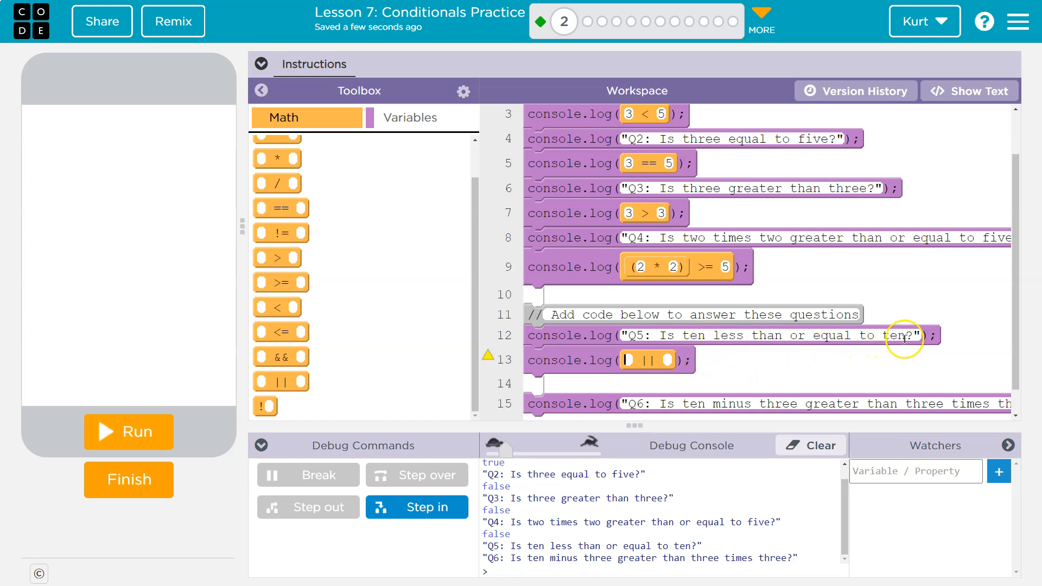
mouse_move(375, 303)
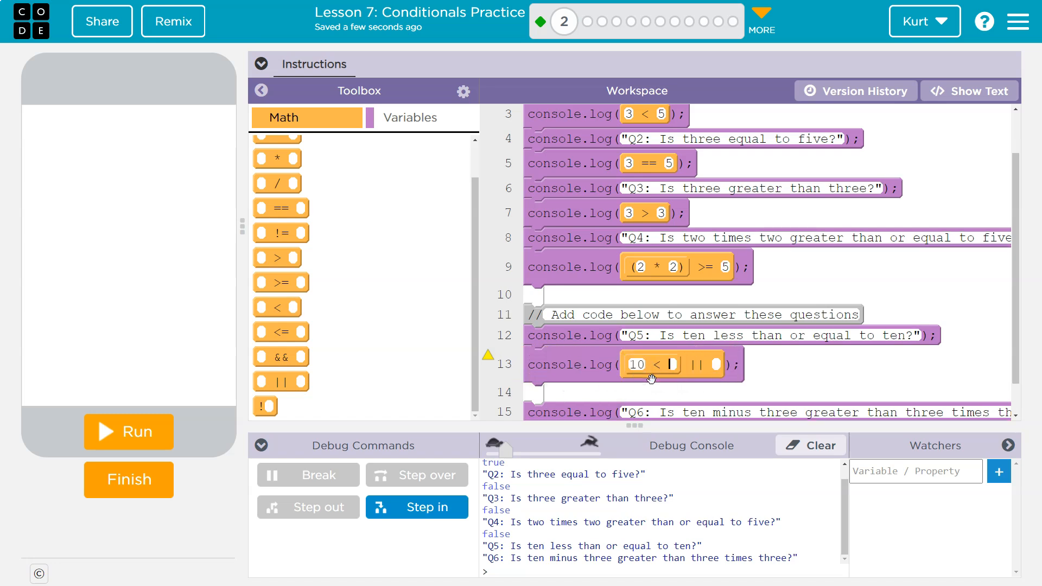
type("10")
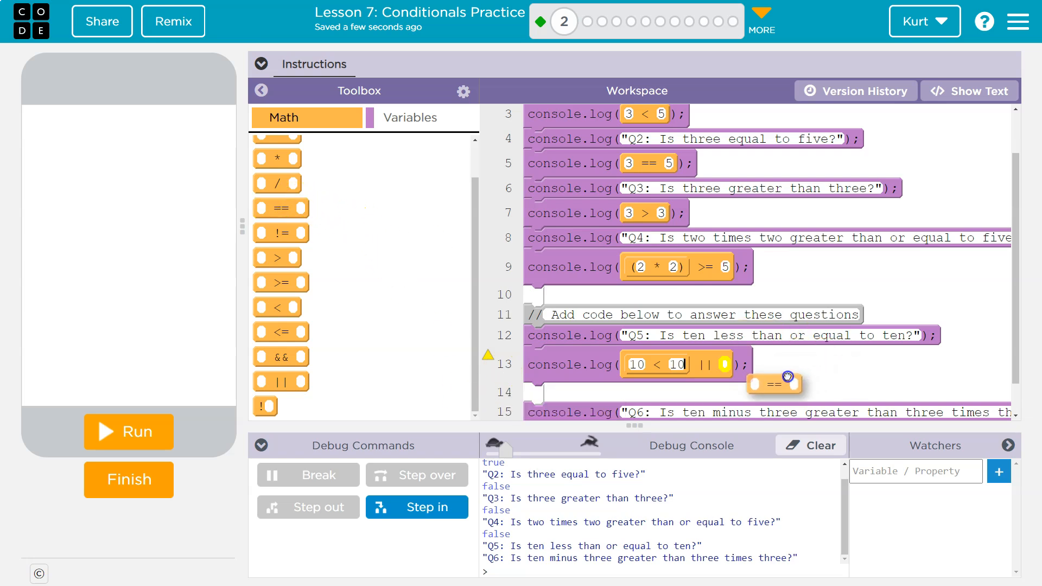
left_click_drag(775, 383, 731, 364)
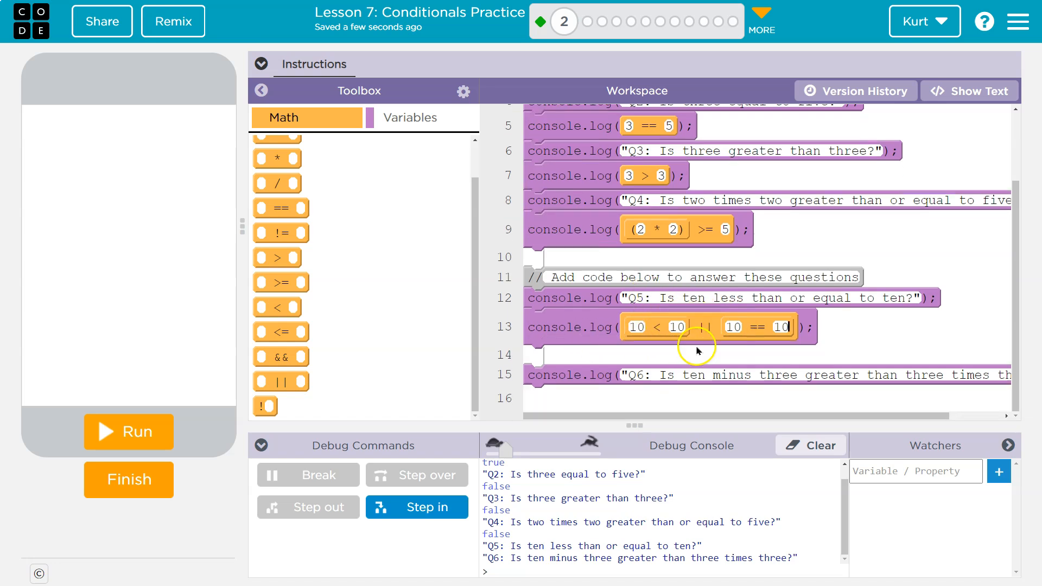
mouse_move(734, 337)
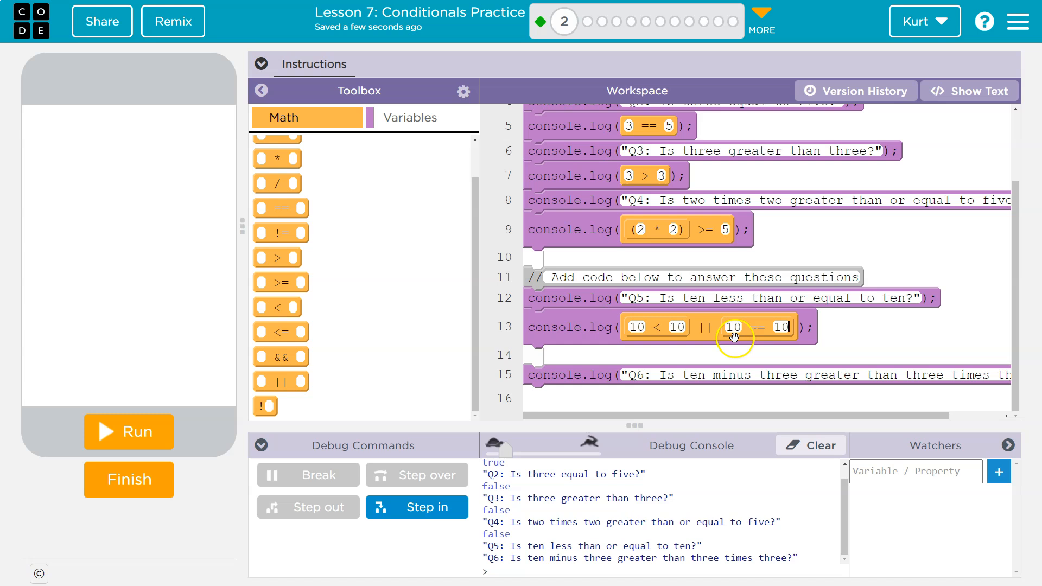
mouse_move(710, 328)
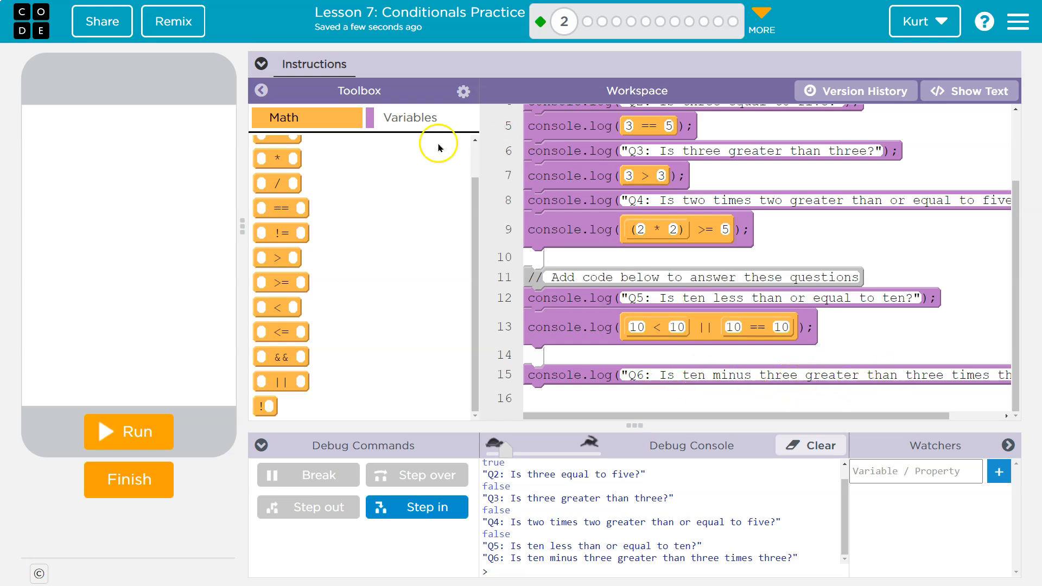
Add a console.log line for Q6 on line 16 and switch to text mode.
left_click(262, 91)
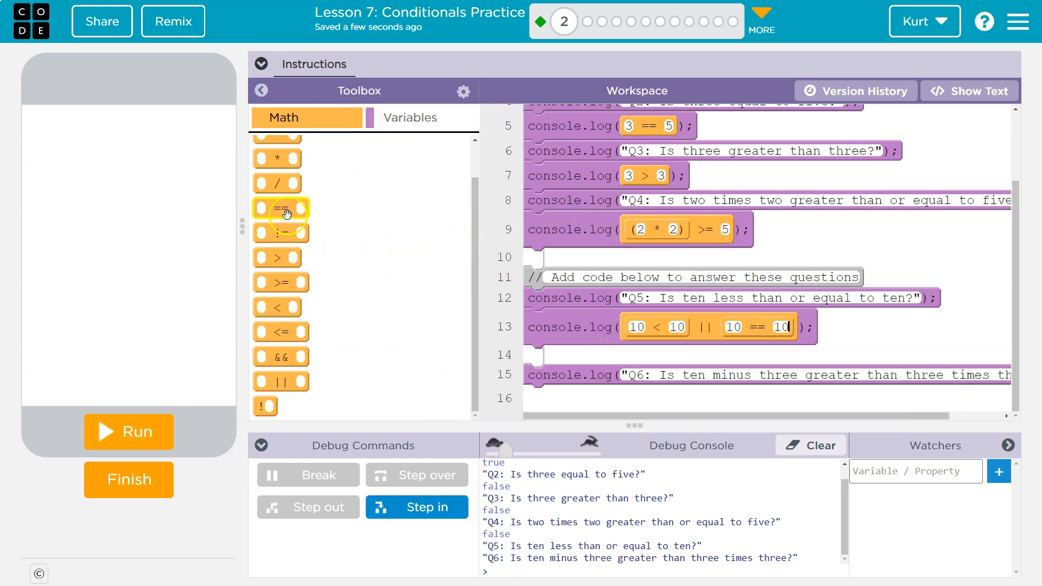
left_click(410, 117)
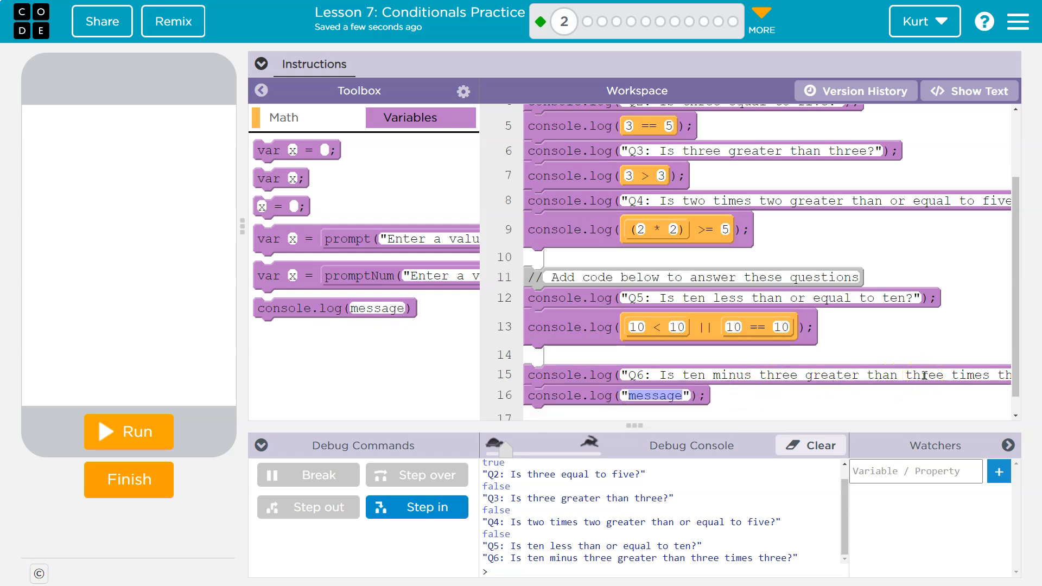
left_click(980, 91)
type("10 - ")
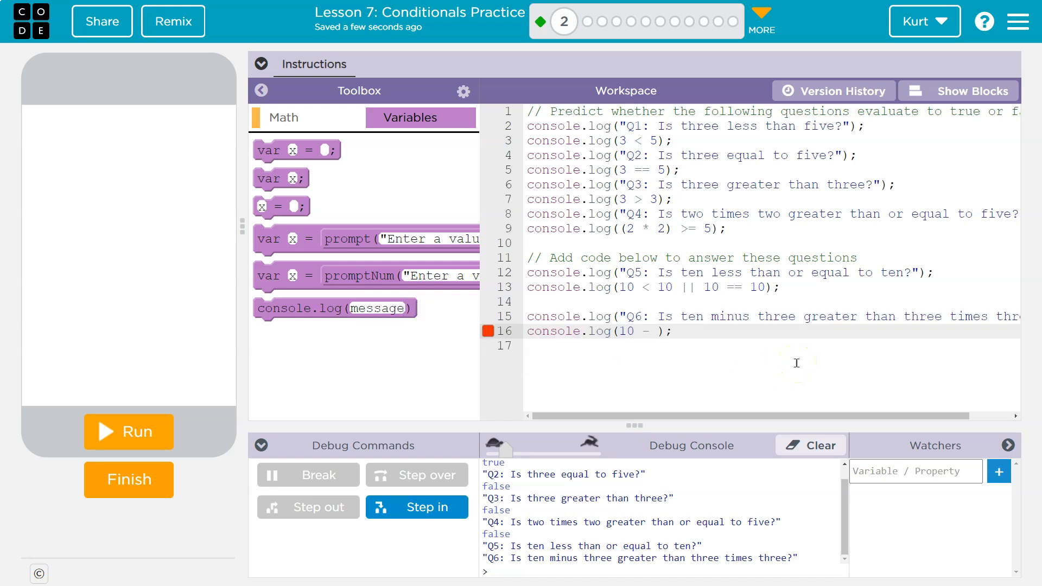
Complete line 16 as console.log(10 - 3 > 3 * 3) with the toolbox hidden.
type("3 >")
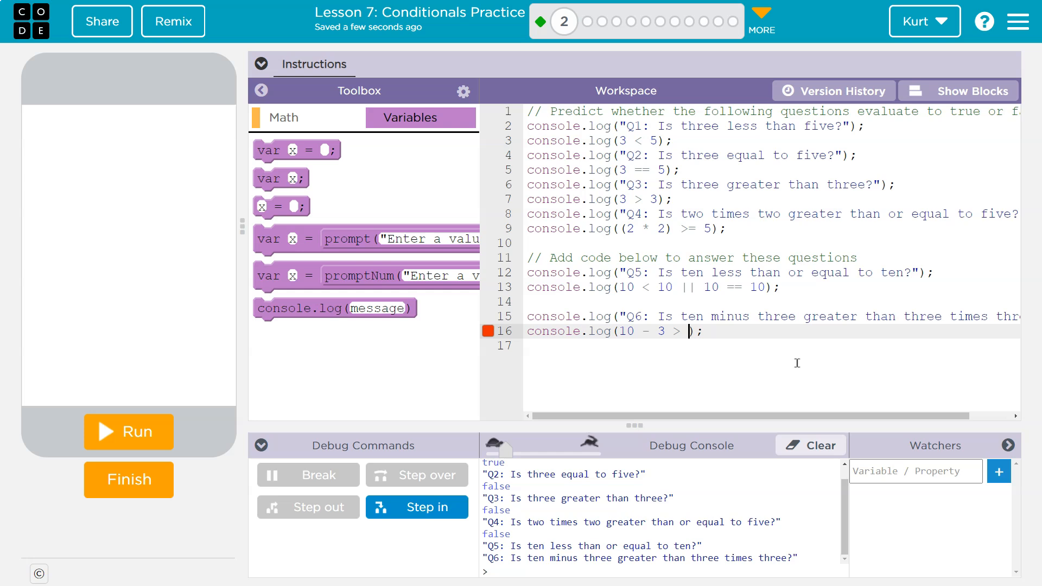
left_click(261, 91)
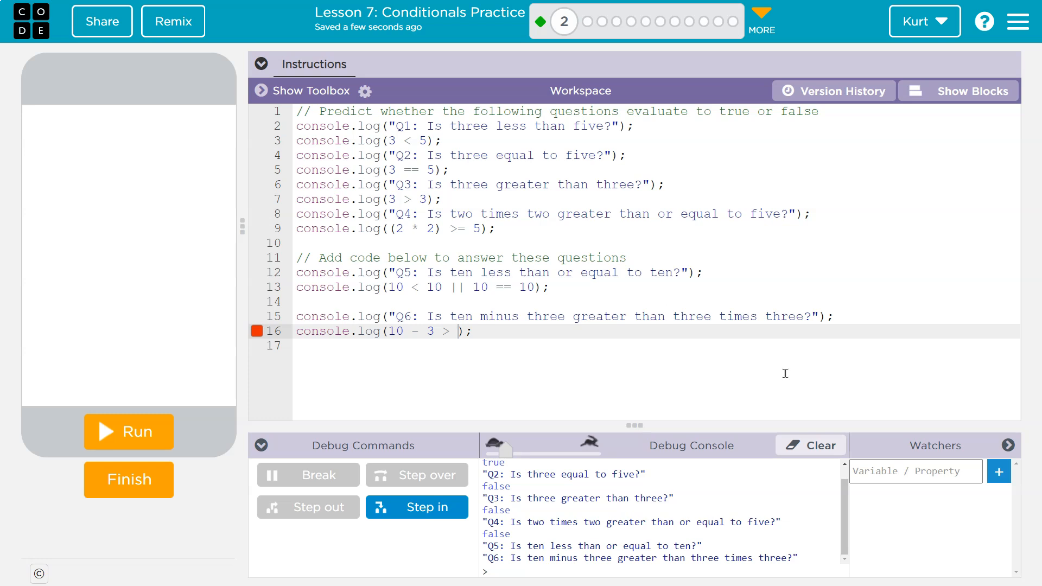
type("3")
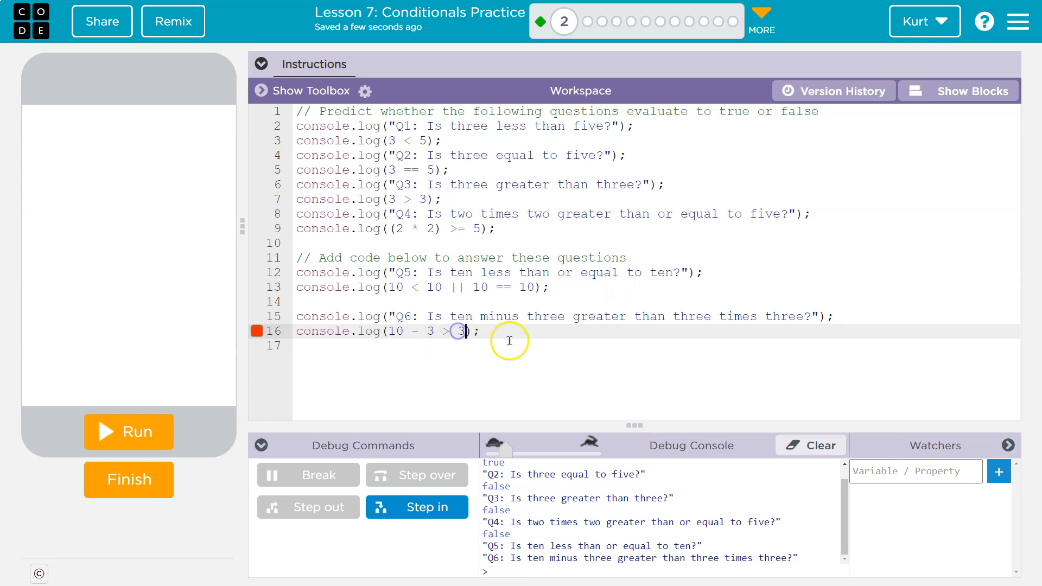
type("* 3")
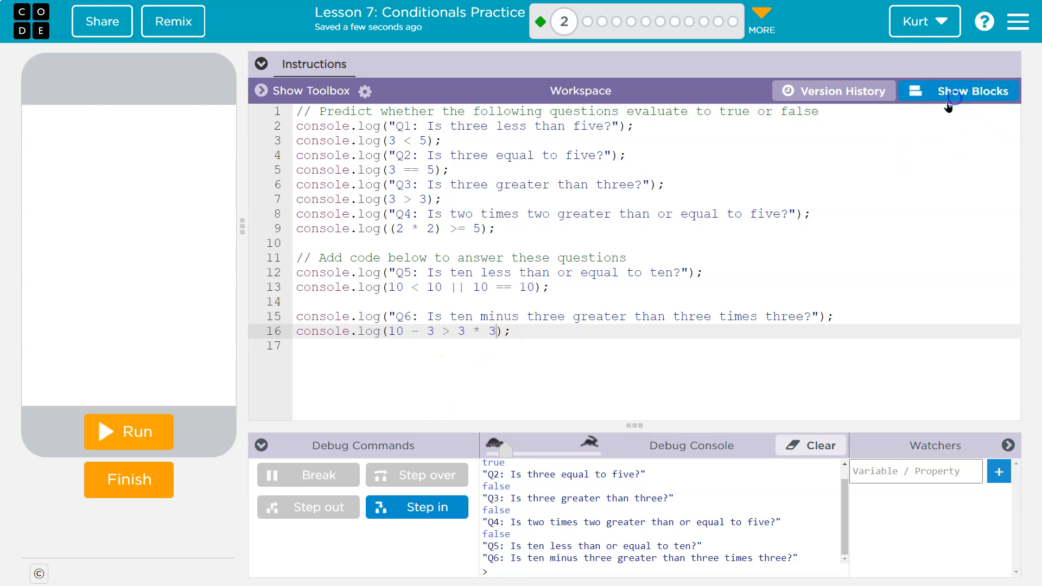
Switch the program from text back to block view.
left_click(968, 91)
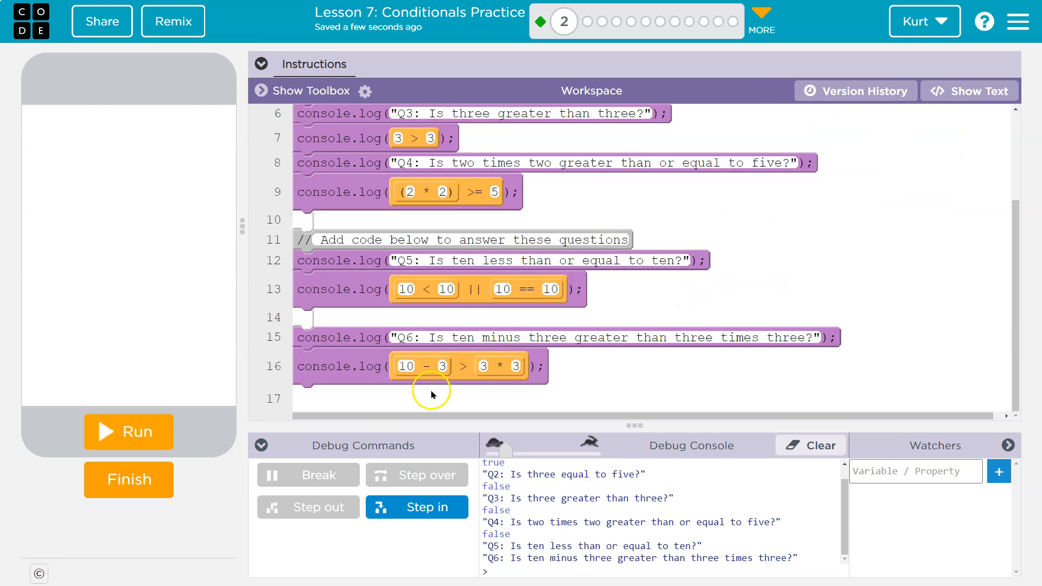
mouse_move(161, 440)
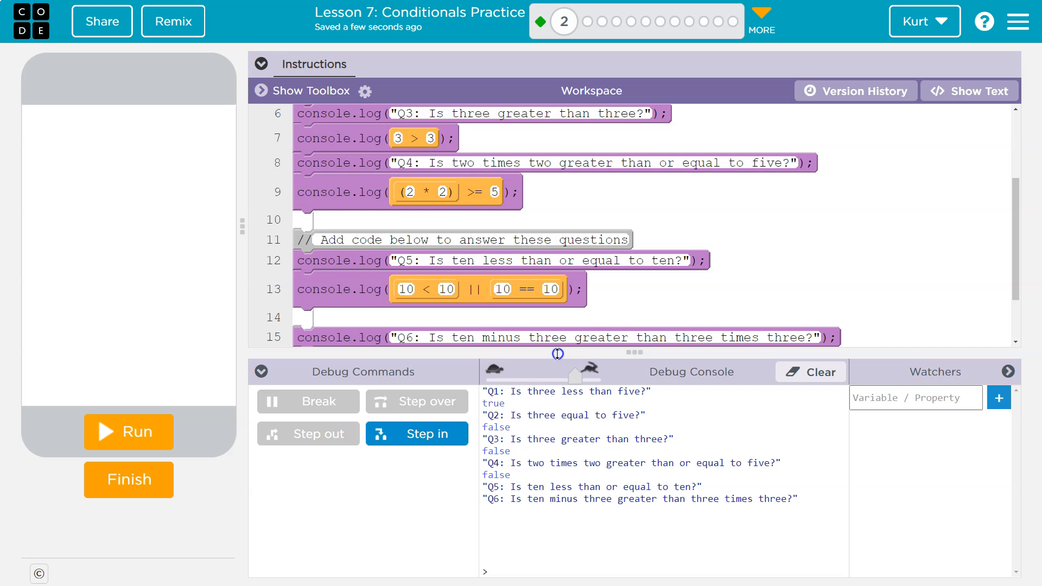
Run the program again and confirm Q5 prints true and Q6 prints false.
left_click(128, 432)
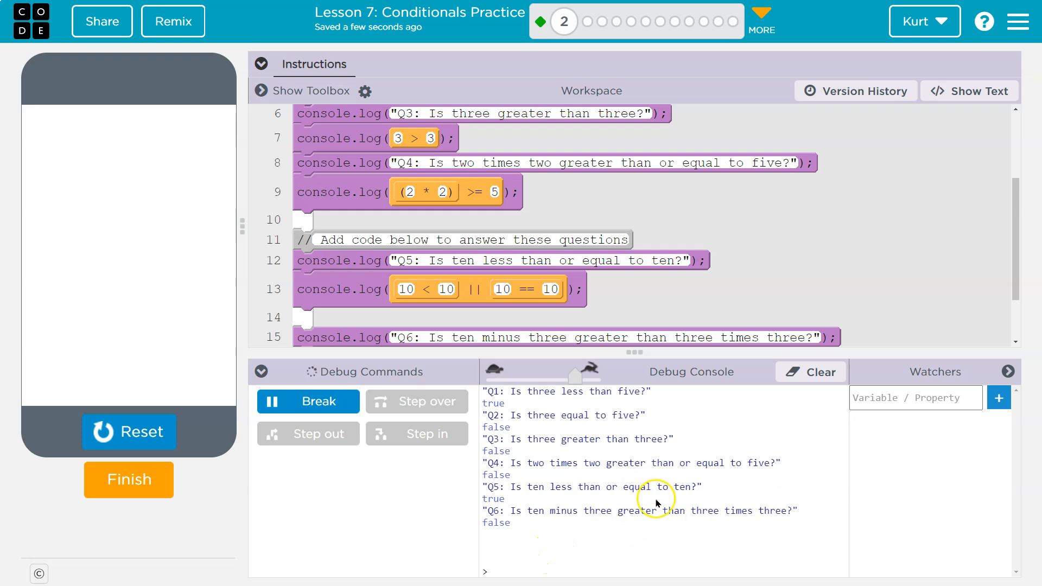
mouse_move(669, 530)
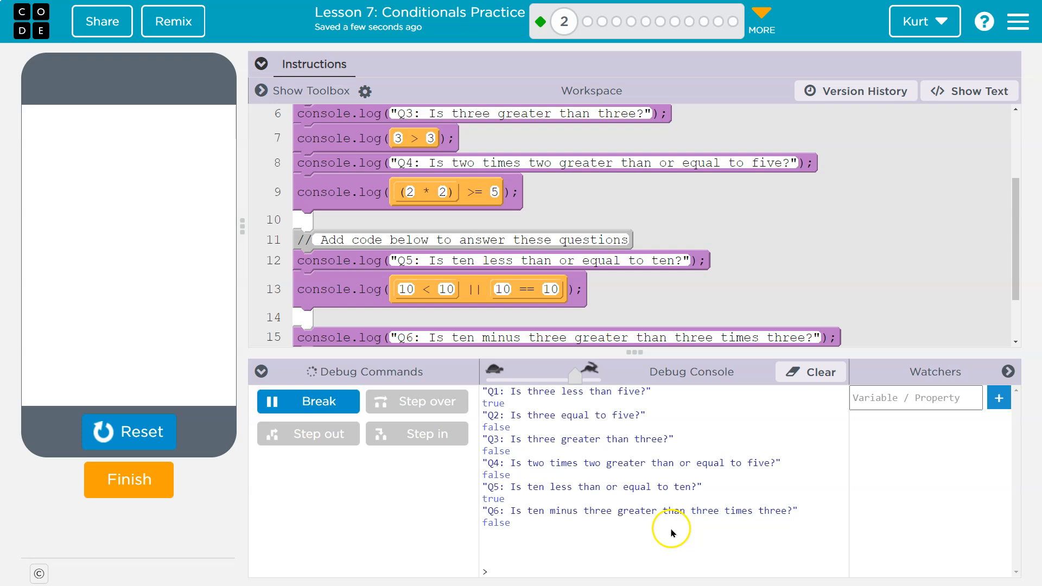
mouse_move(734, 497)
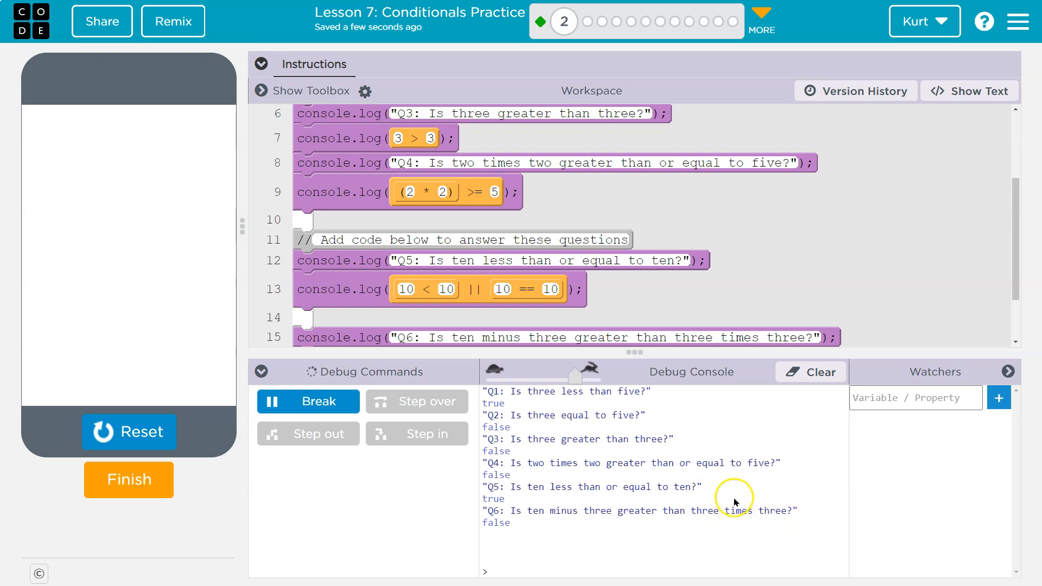